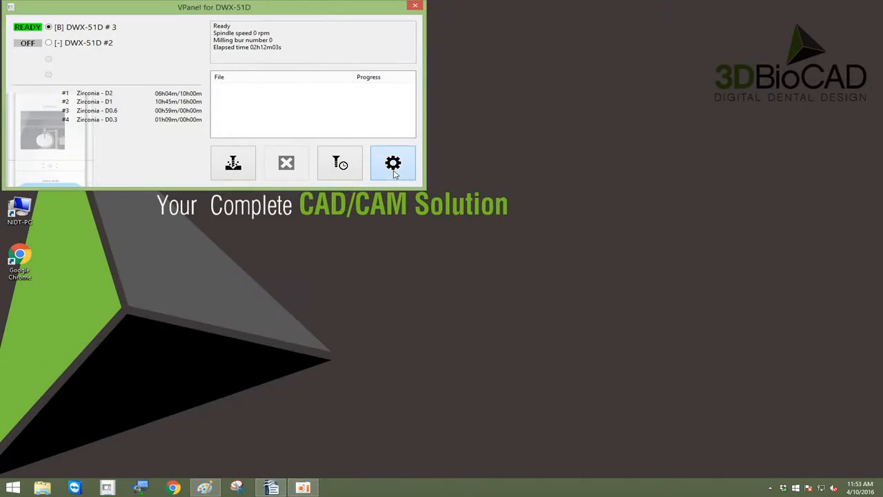
Step: Open the DWX-51D #3 settings on the Maintenance page
click(392, 163)
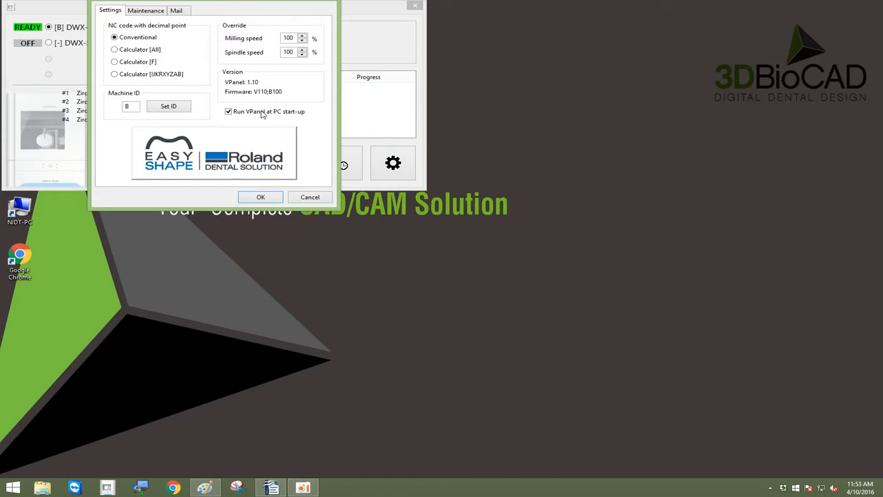
click(145, 10)
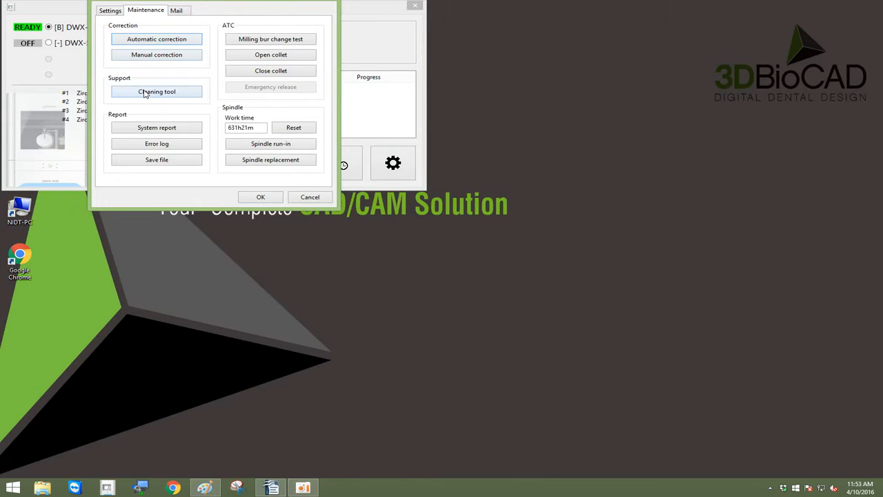
Step: Open the Cleaning tool and turn the dust collector on
click(156, 91)
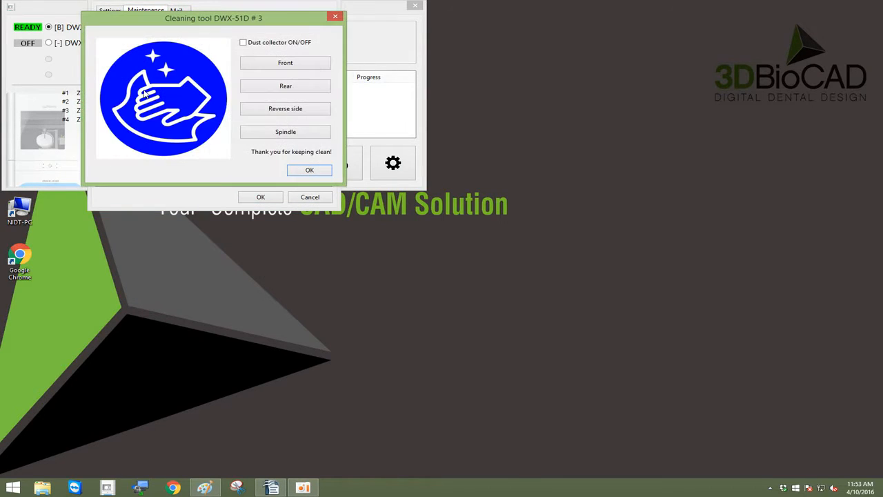
mouse_move(172, 78)
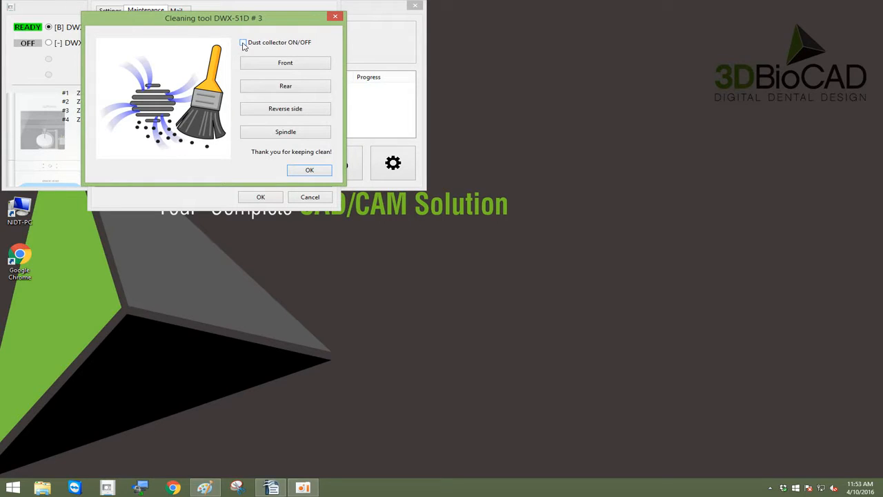
click(242, 42)
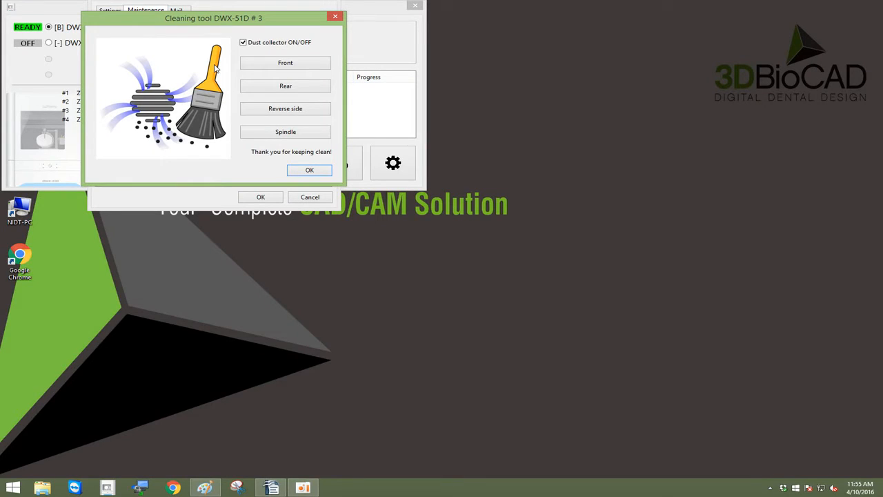
Step: Turn the dust collector off and close the Cleaning tool and Settings dialogs
click(242, 42)
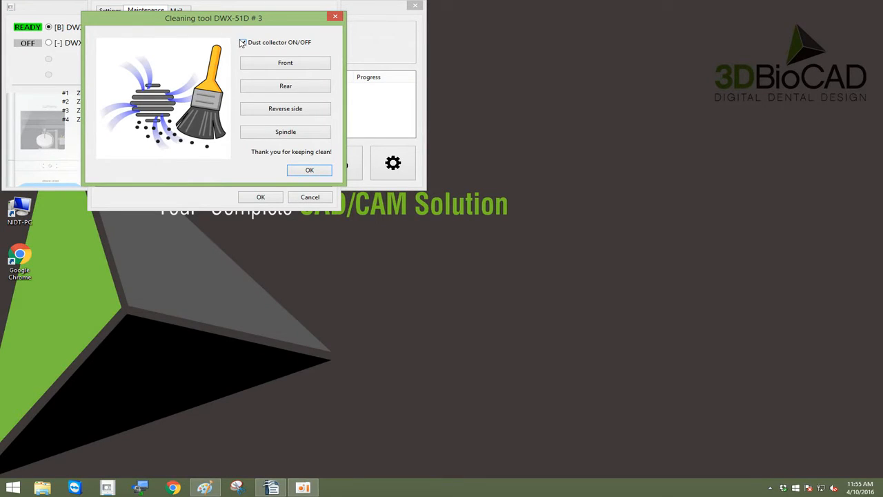
click(242, 42)
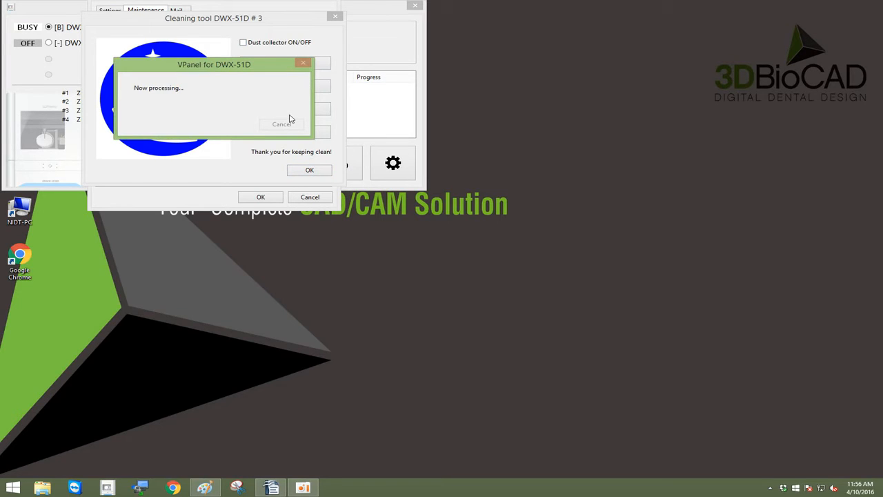
click(309, 170)
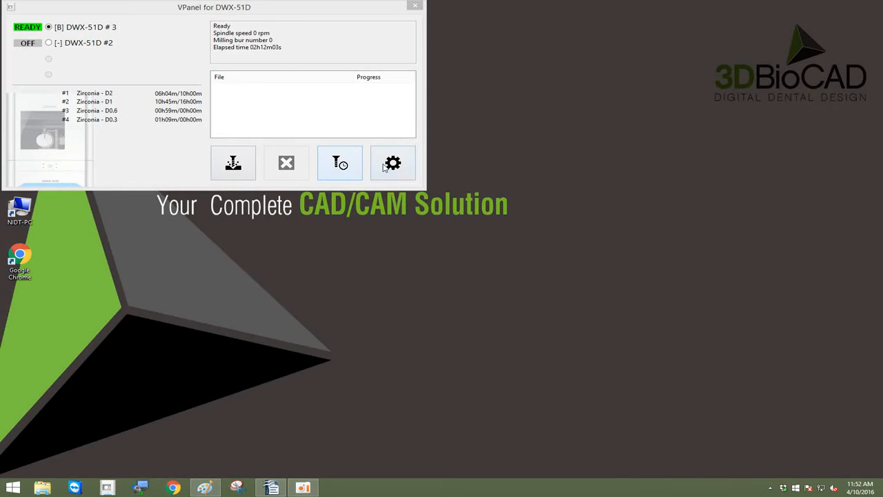
Step: Run Automatic correction from Maintenance settings and confirm the instructions dialog
click(392, 163)
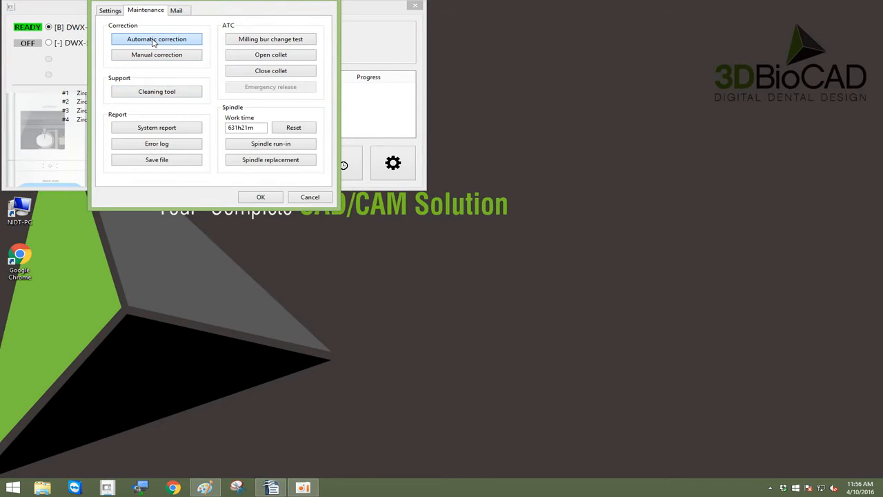
click(156, 39)
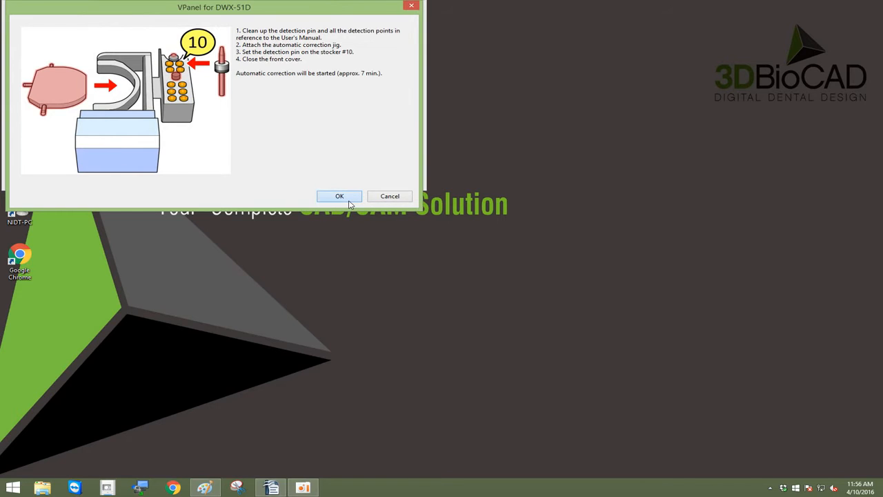
click(339, 196)
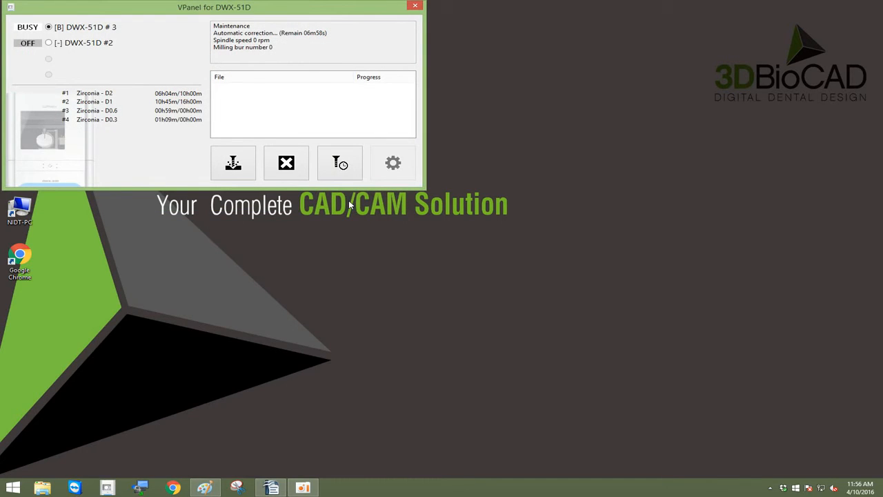